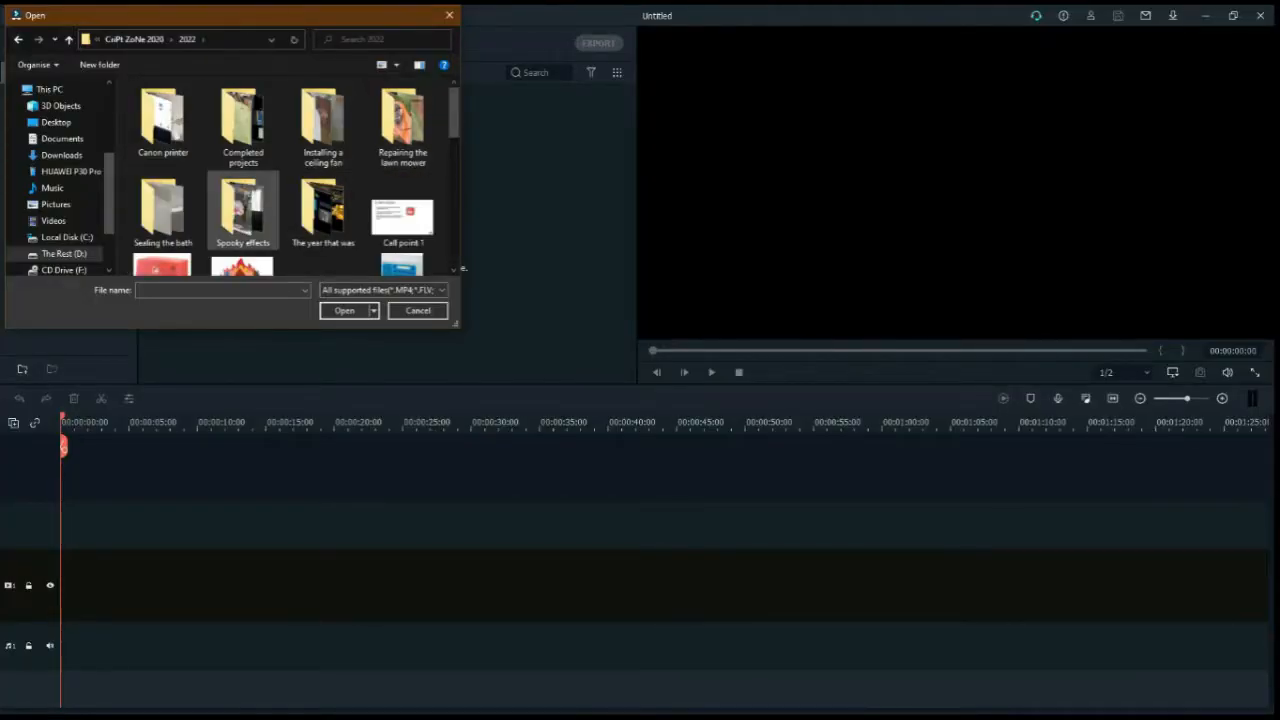
# Step: Select the VID clips inside the Spooky effects folder for import
pyautogui.doubleClick(242, 202)
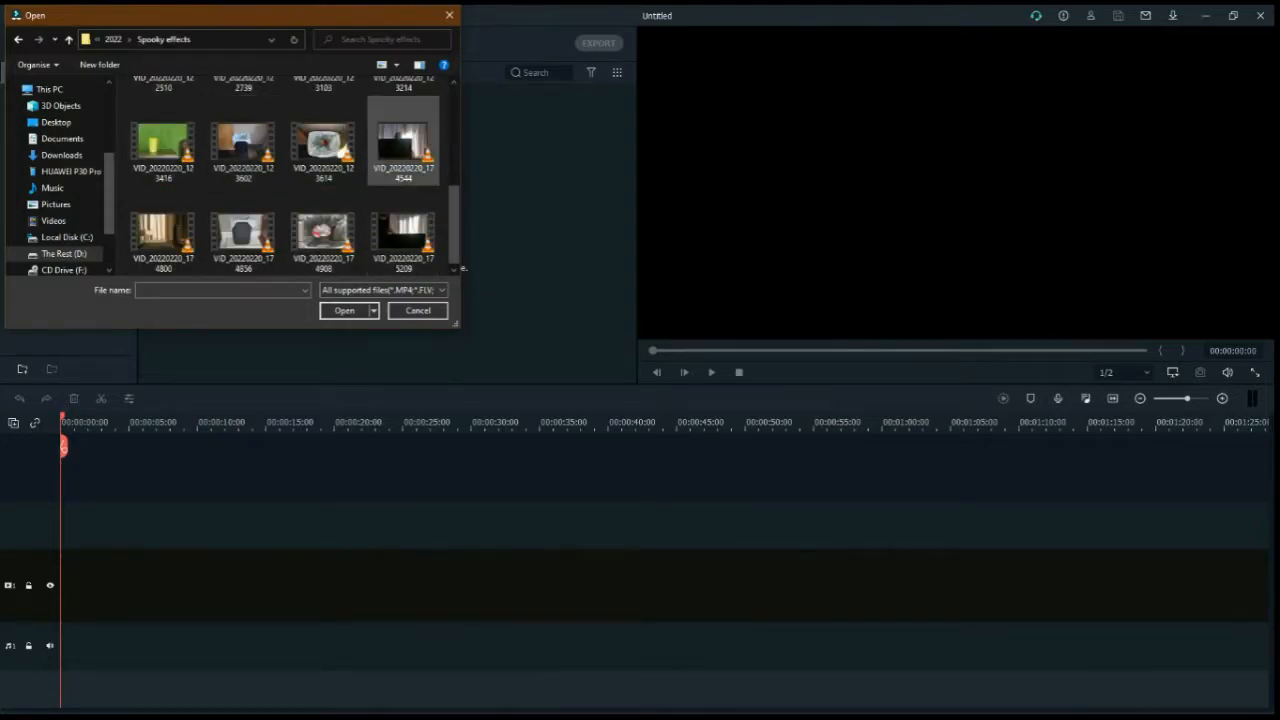
pyautogui.click(404, 140)
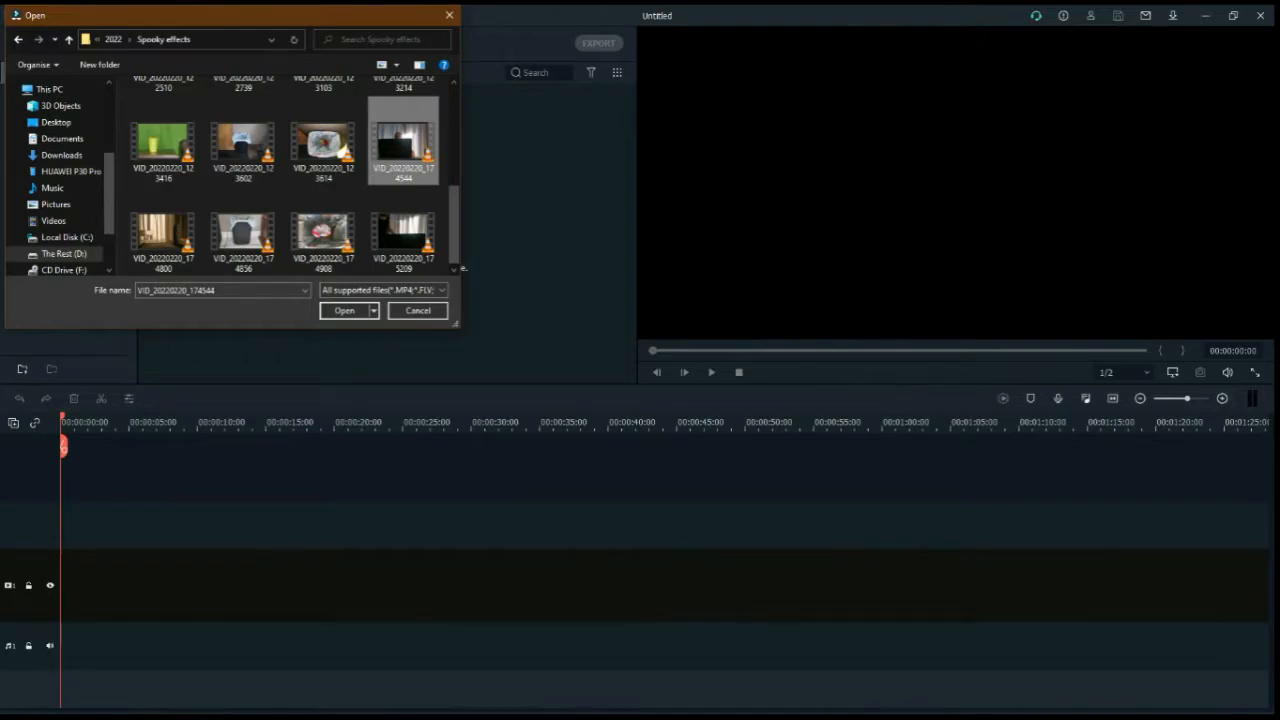
pyautogui.moveTo(404, 144)
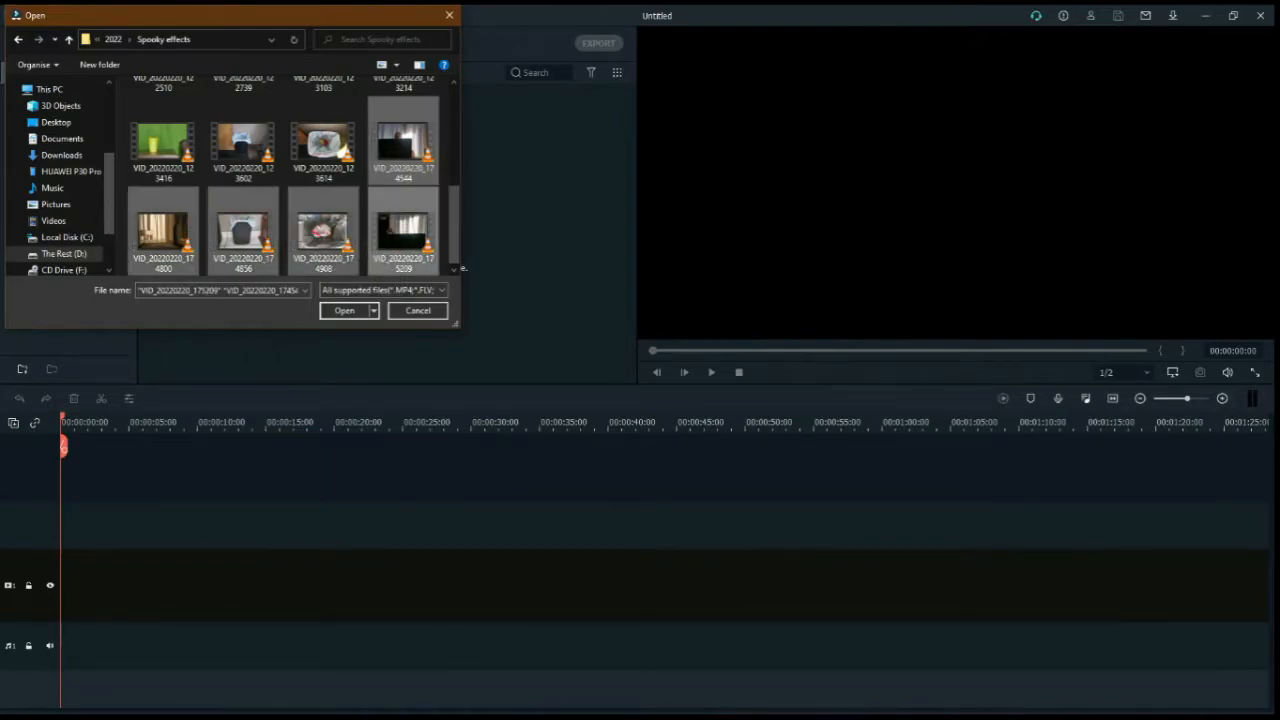
# Step: Import the chosen clips, declining proxy files and stopping the proxy prompt
pyautogui.click(344, 310)
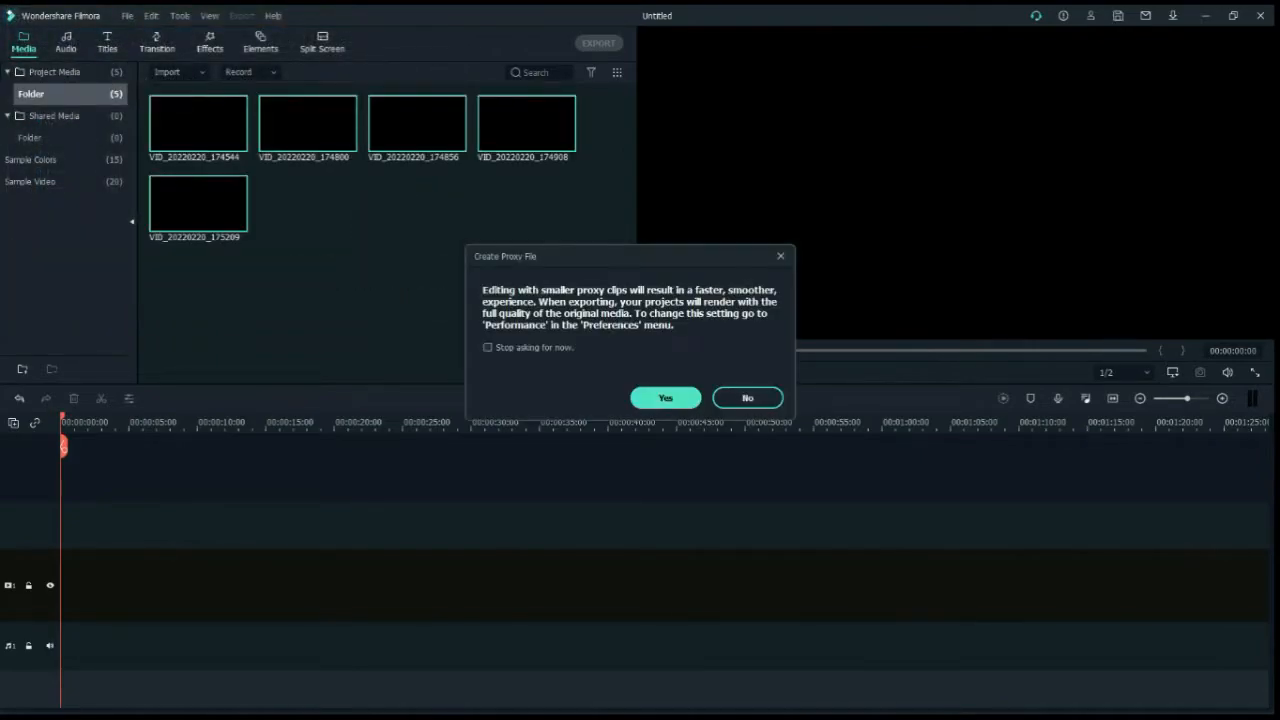
pyautogui.click(488, 348)
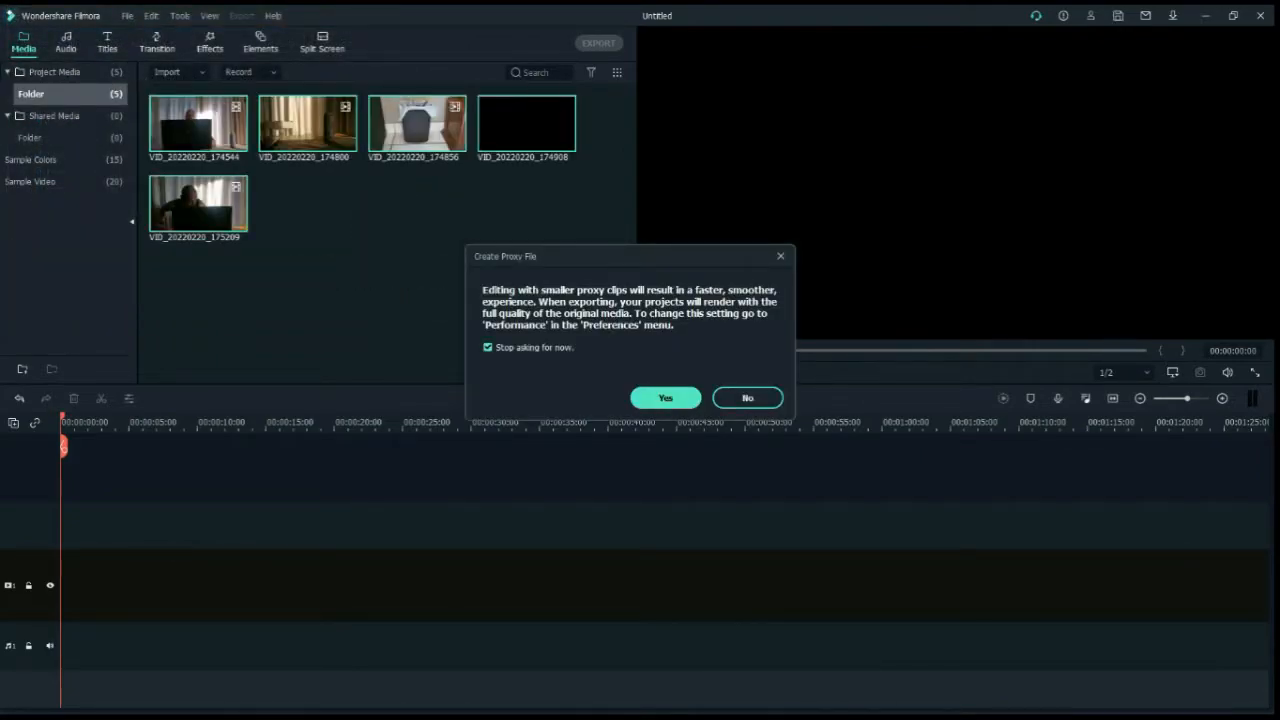
pyautogui.click(664, 396)
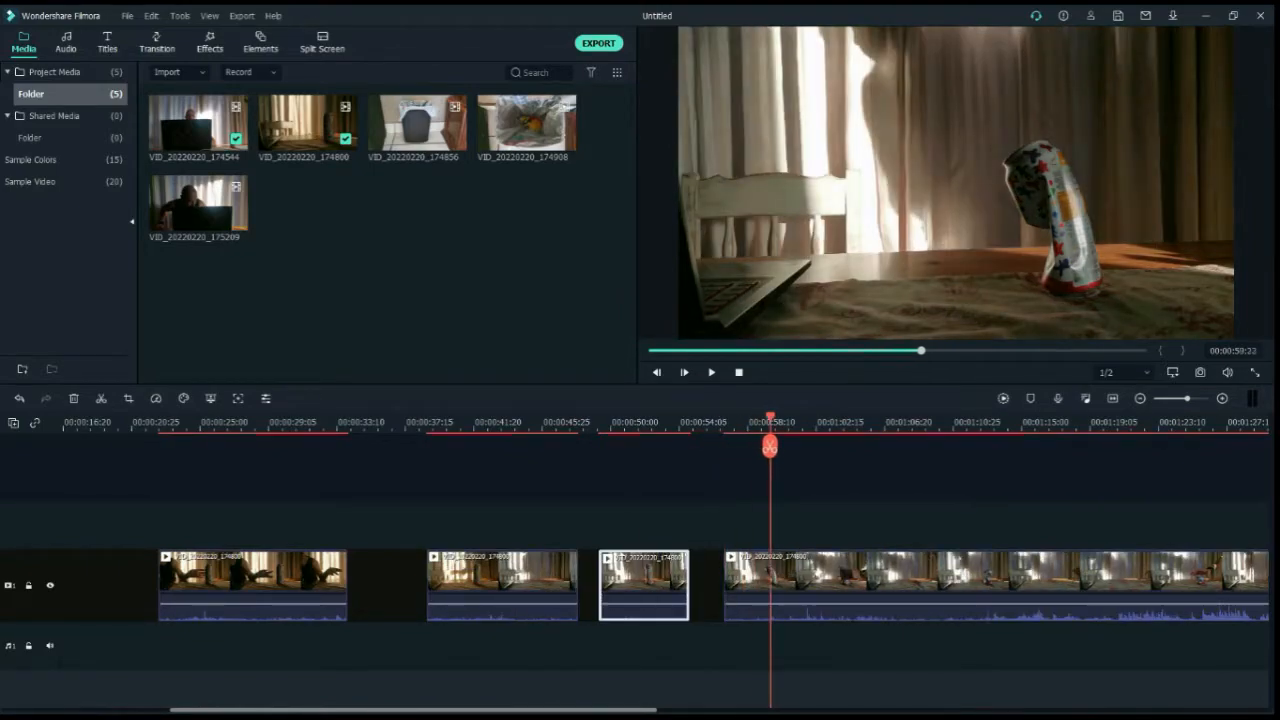
# Step: Apply the Shape Mask effect from the Utility category to the upper-track clip
pyautogui.click(912, 424)
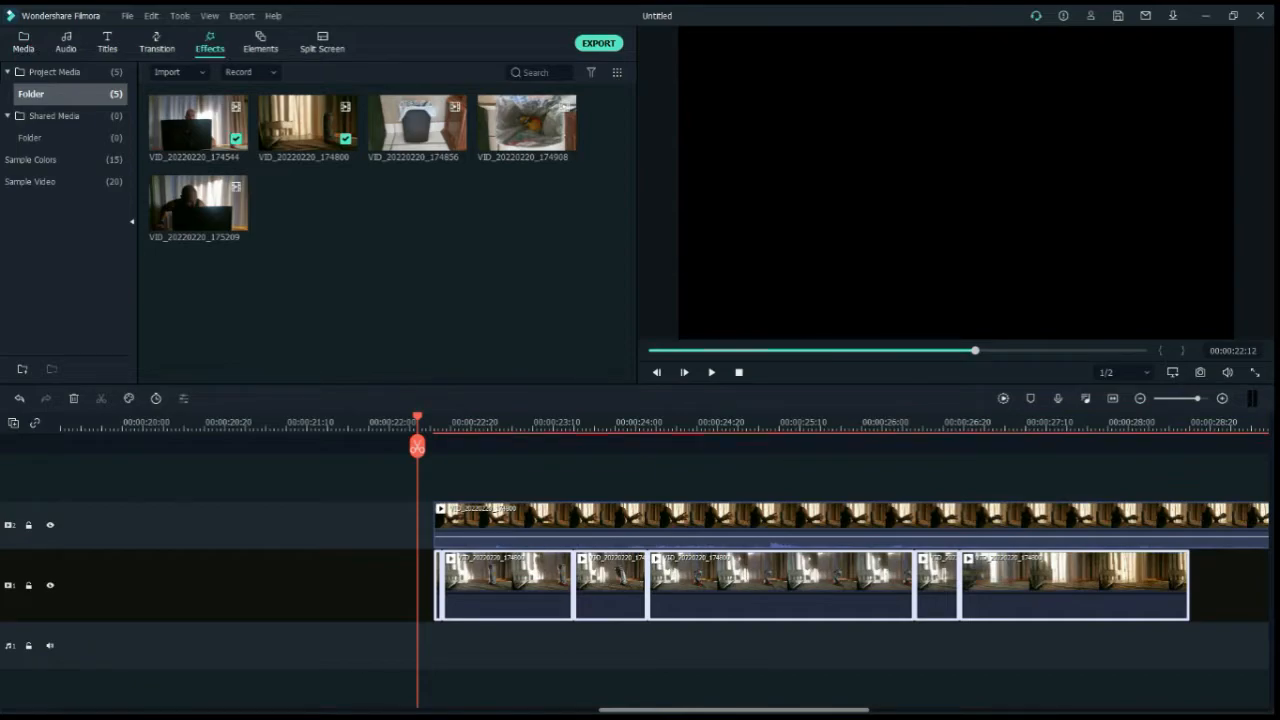
pyautogui.click(208, 42)
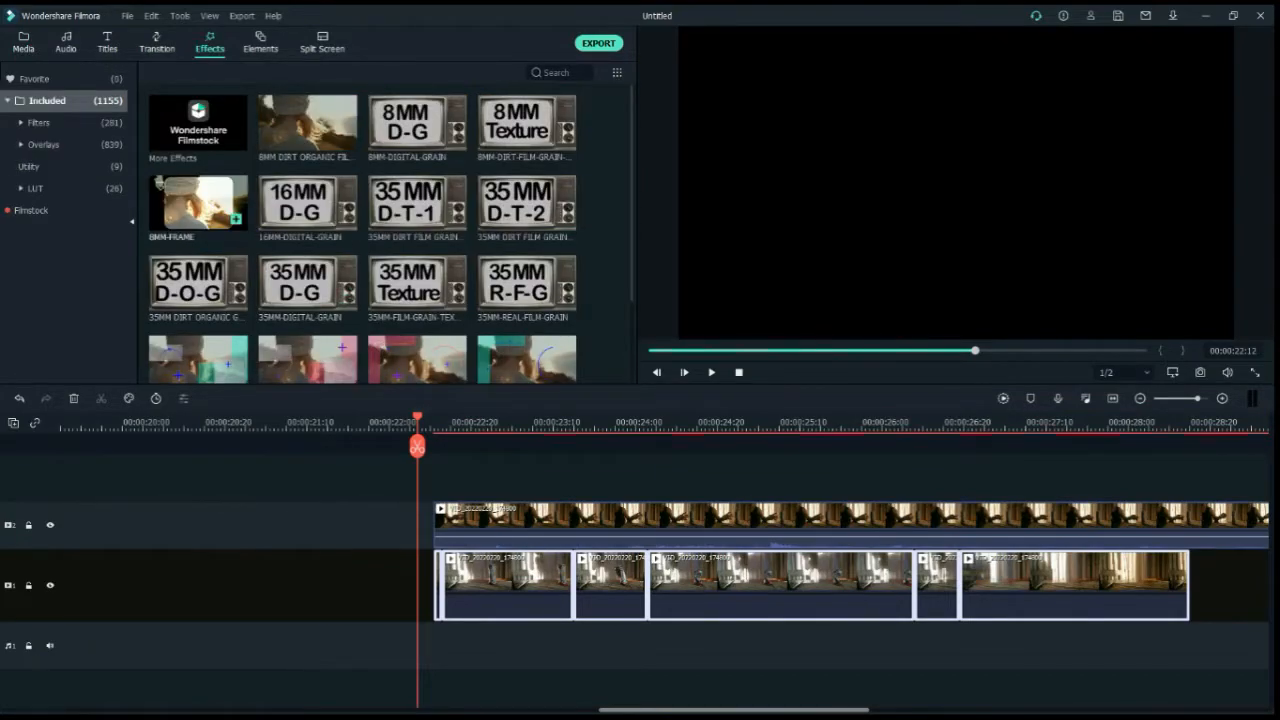
pyautogui.click(28, 166)
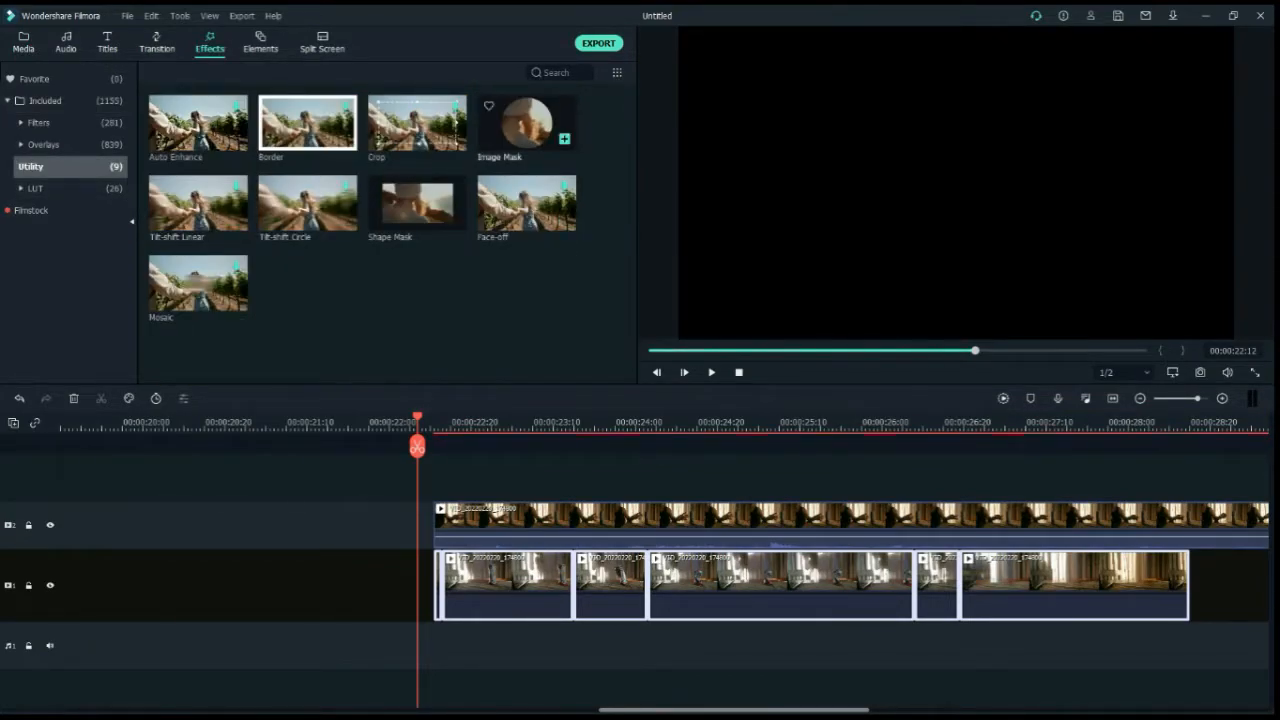
pyautogui.click(526, 122)
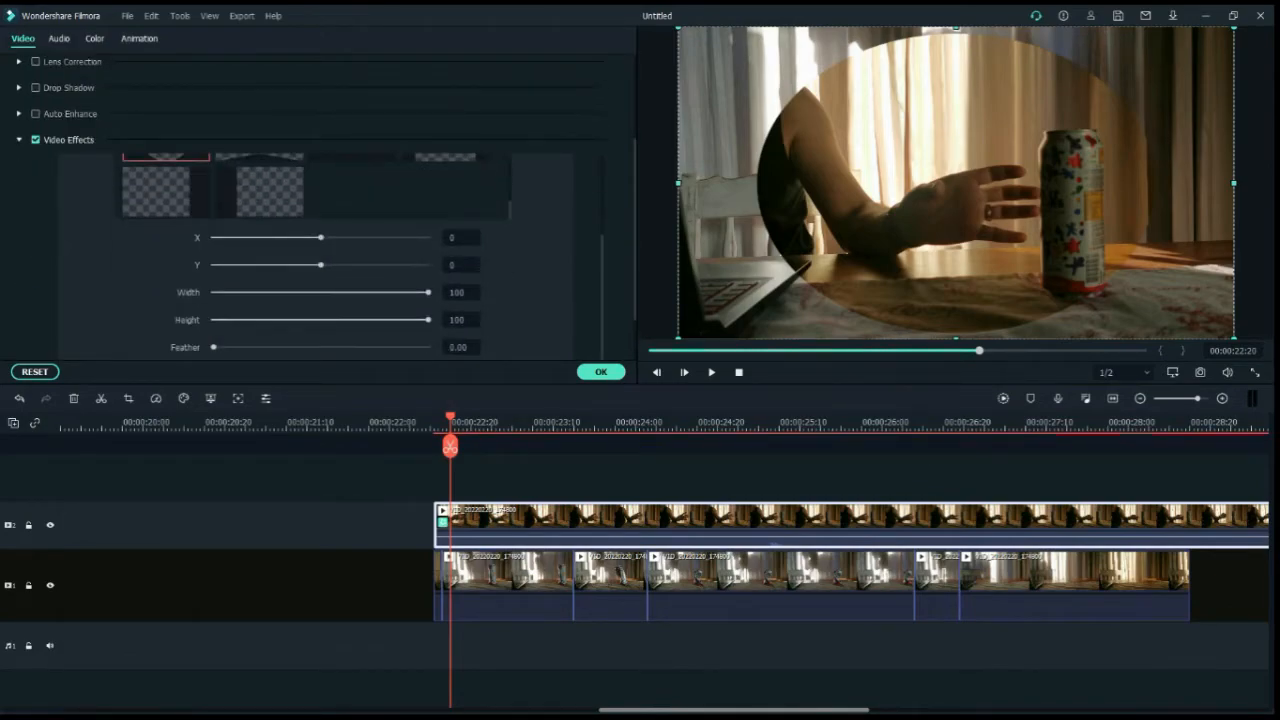
# Step: Make the mask a rectangle shifted left to X -102 with Feather 75.25
pyautogui.click(258, 190)
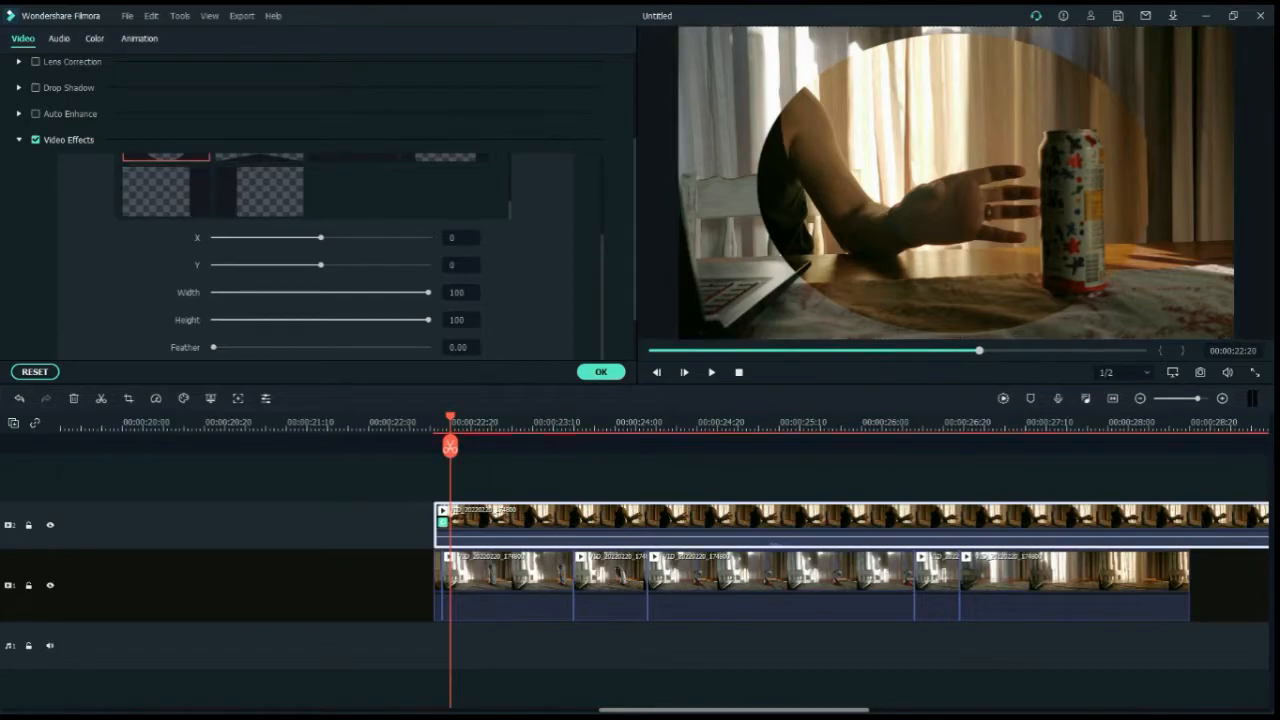
pyautogui.click(166, 190)
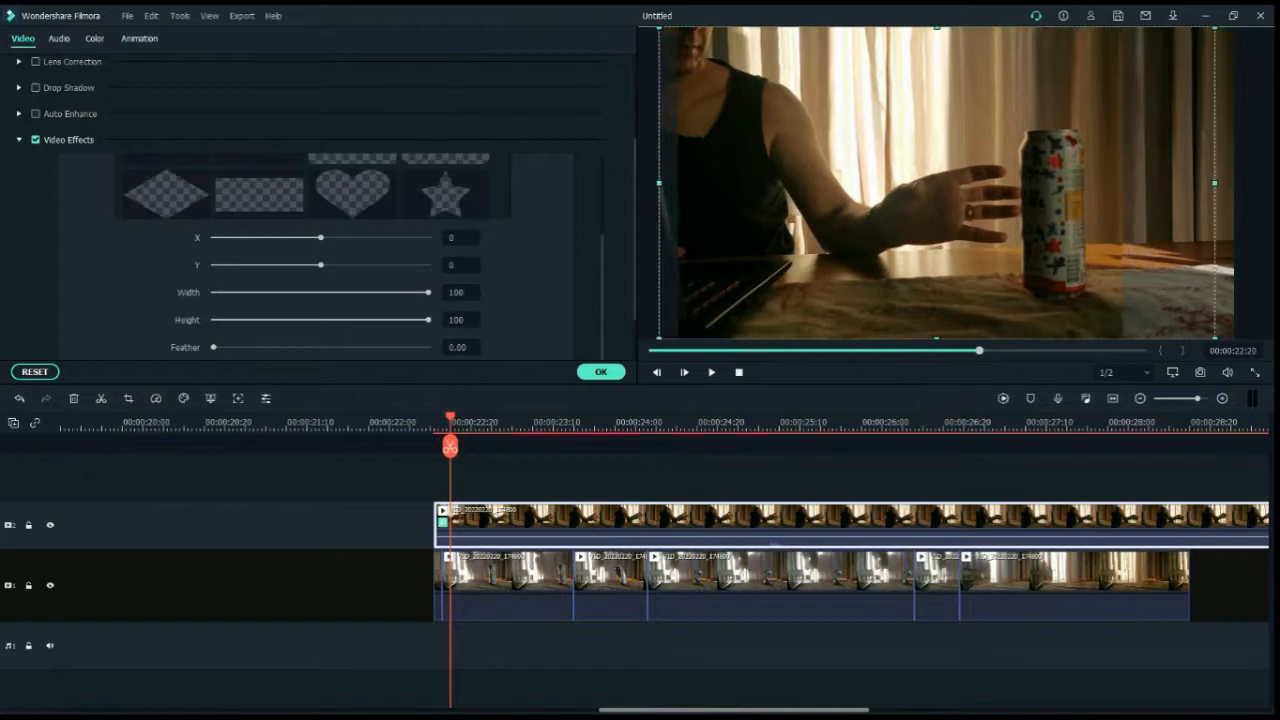
pyautogui.moveTo(320, 236); pyautogui.dragTo(304, 236)
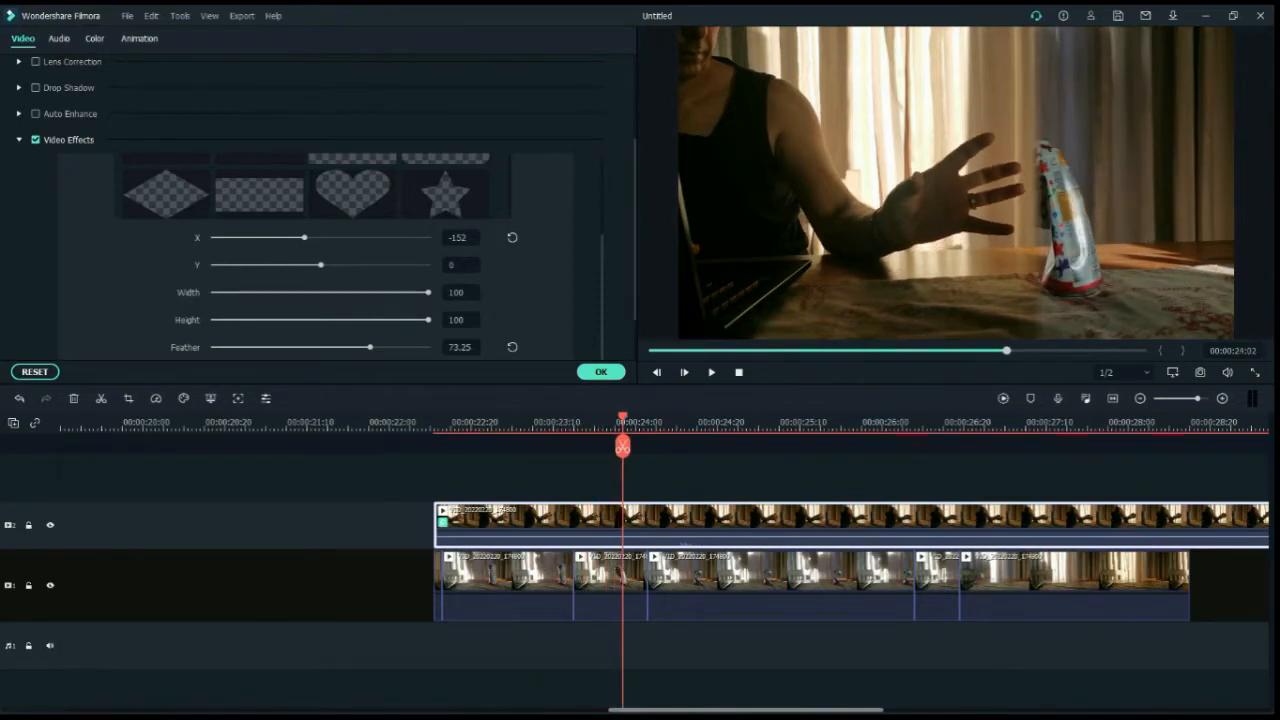
# Step: Reposition the later part of the upper clip over the main-track footage
pyautogui.click(654, 424)
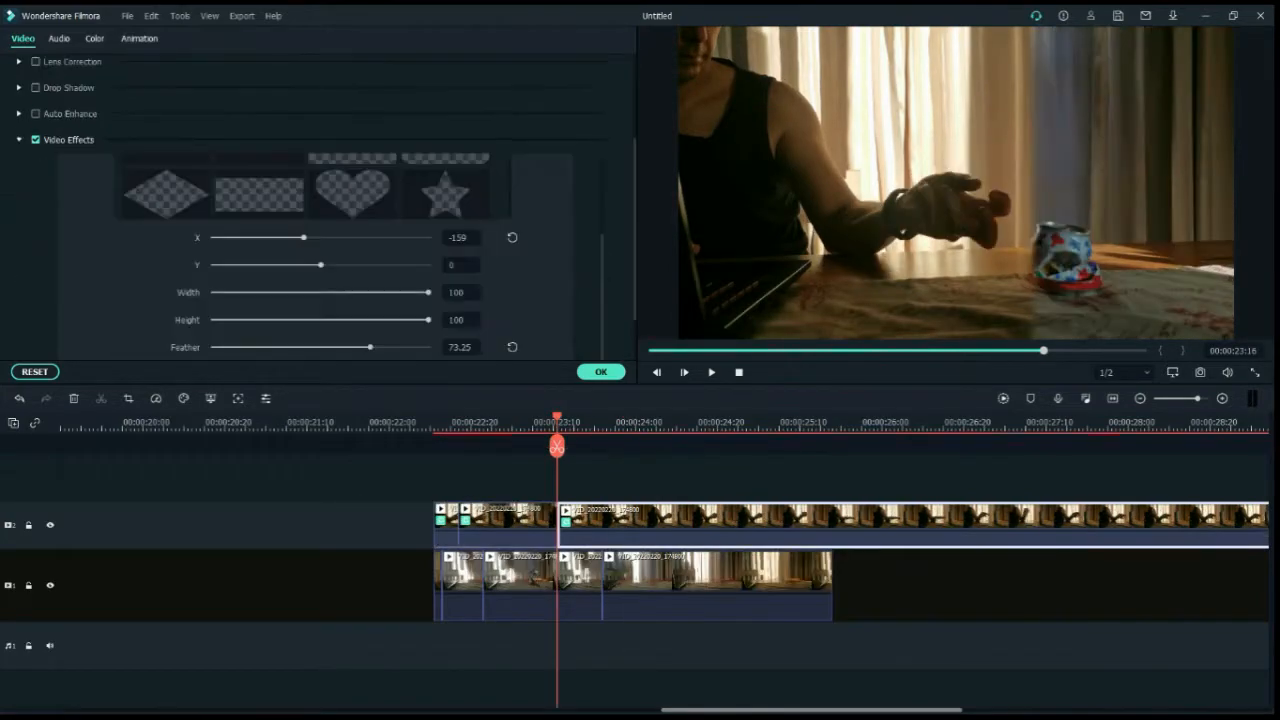
pyautogui.moveTo(304, 236); pyautogui.dragTo(300, 236)
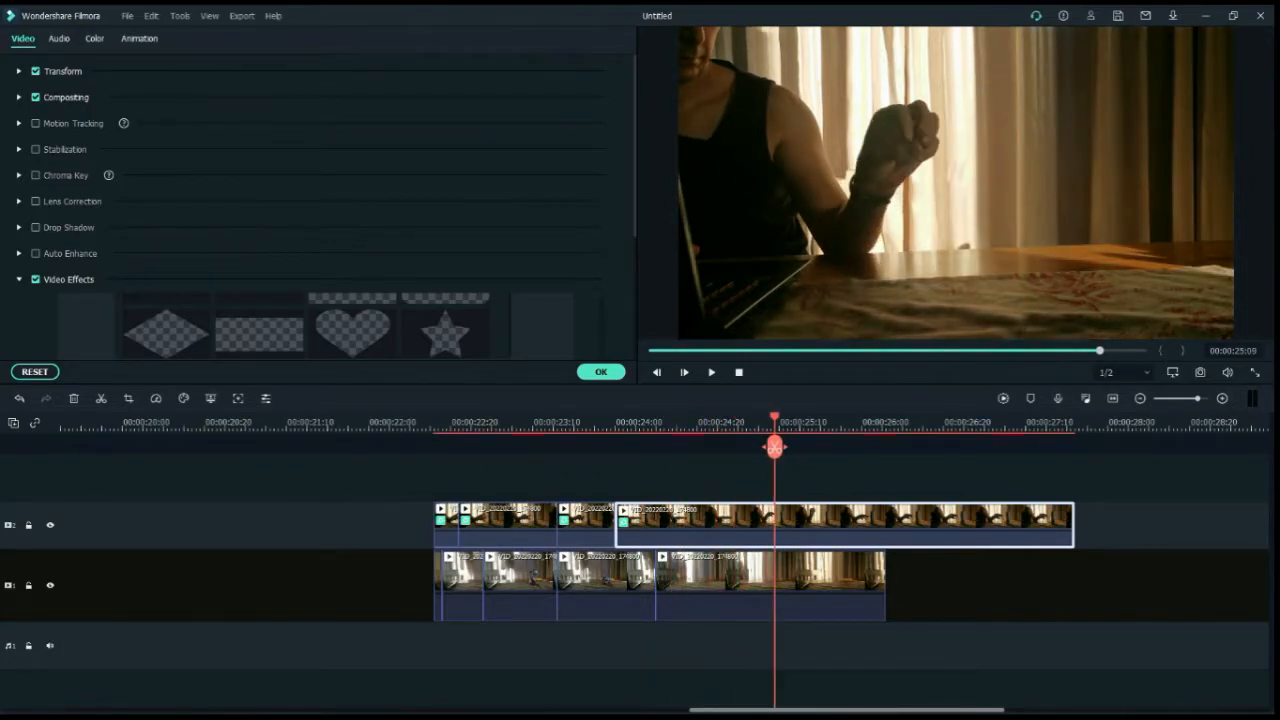
# Step: Confirm the mask settings and bring up speed options for the main-track clip
pyautogui.click(22, 46)
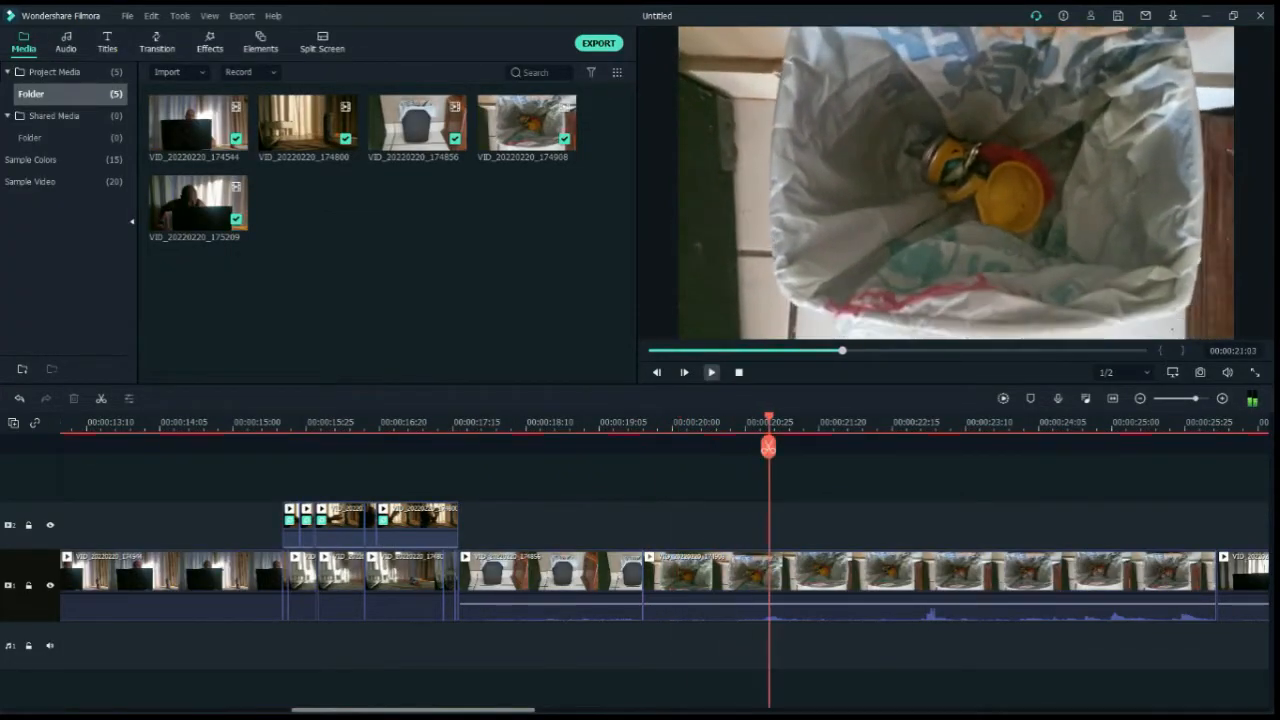
pyautogui.rightClick(710, 584)
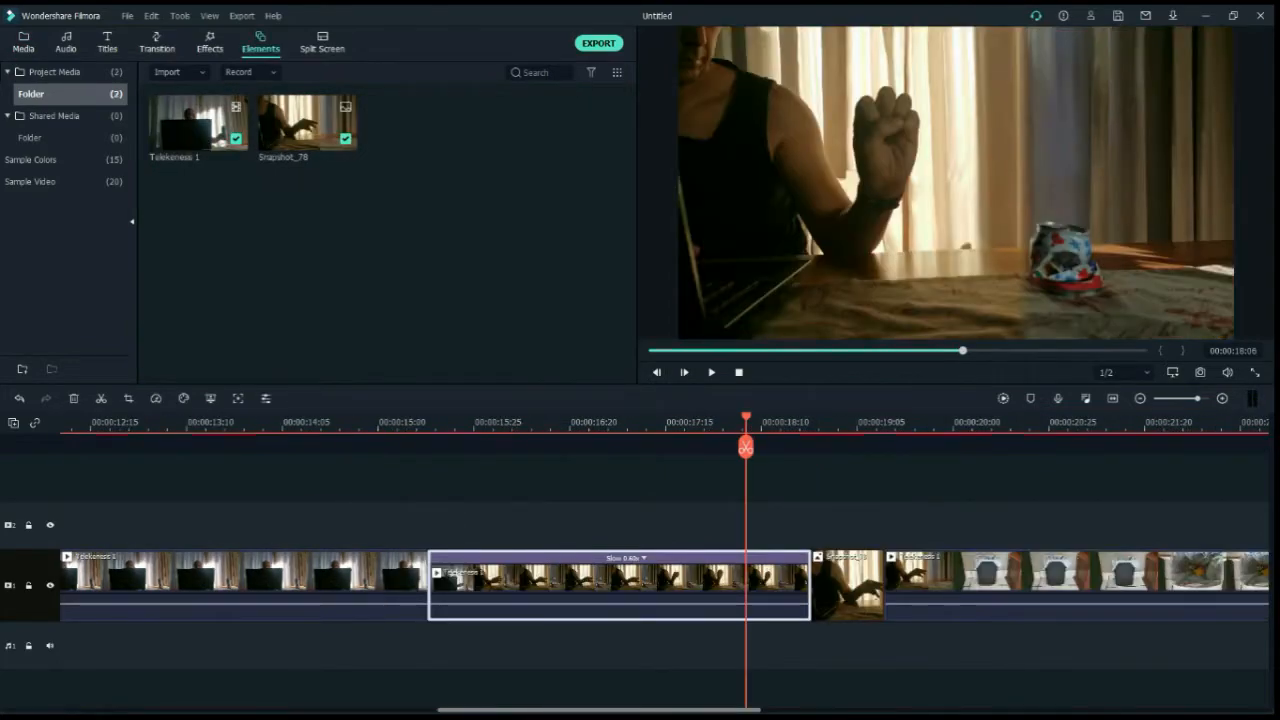
# Step: Browse the VFX elements category through gunshot, blood, destruction and explosion effects
pyautogui.click(260, 42)
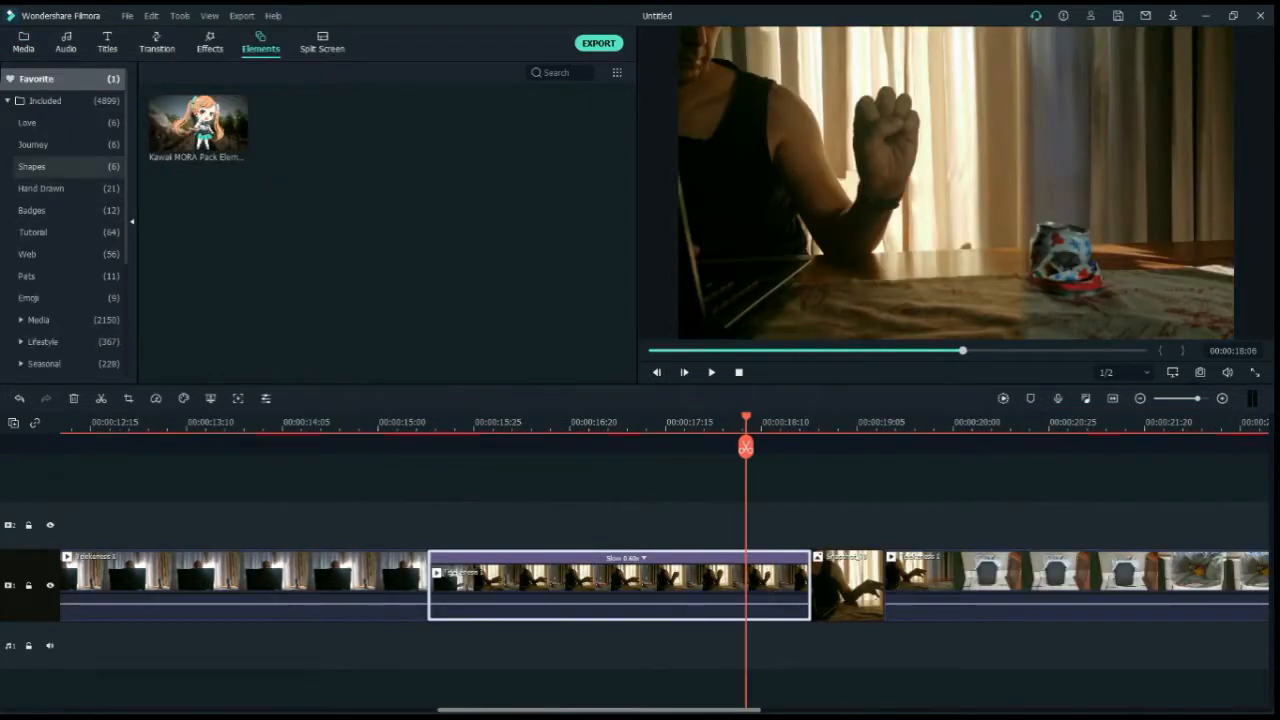
pyautogui.scroll(-3)
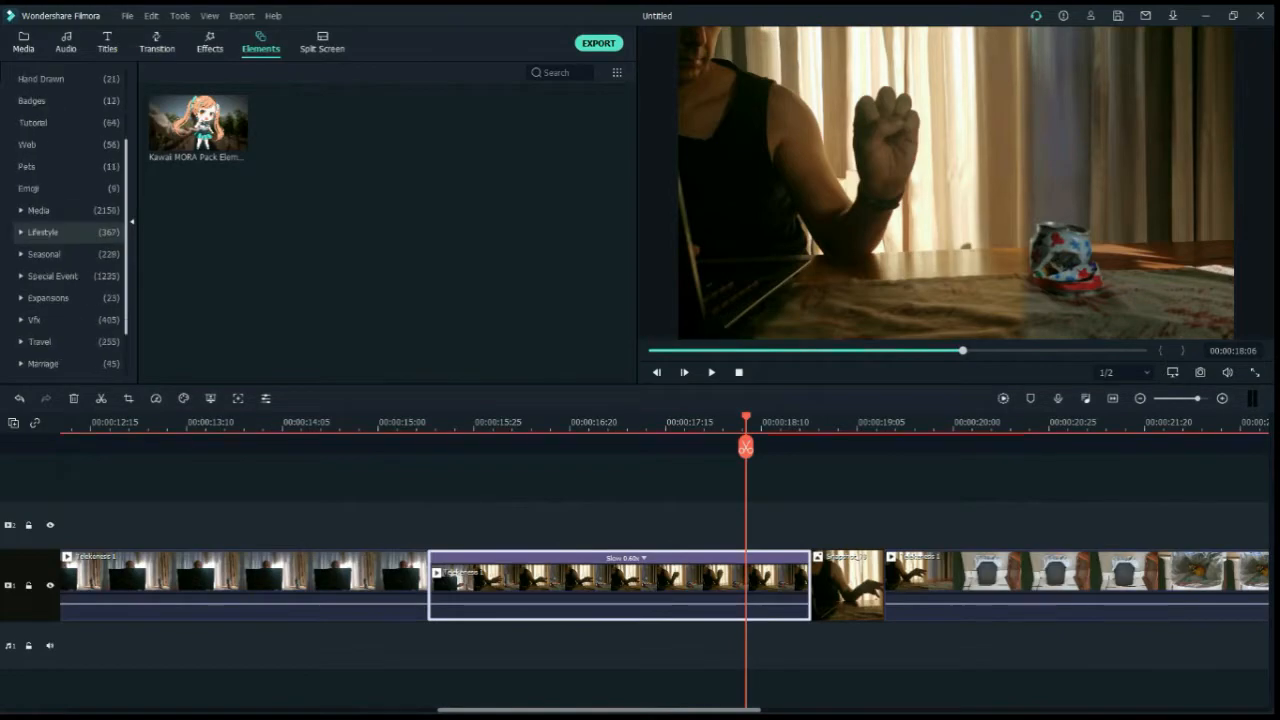
pyautogui.click(34, 320)
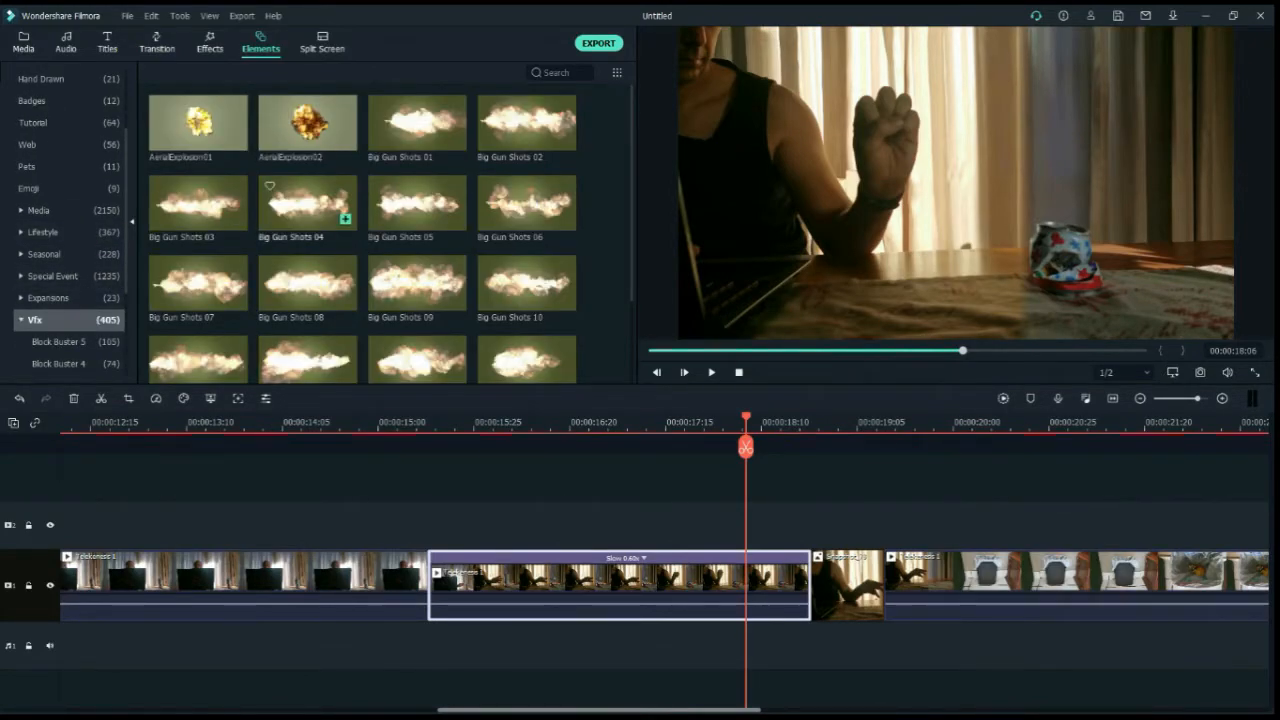
pyautogui.scroll(-3)
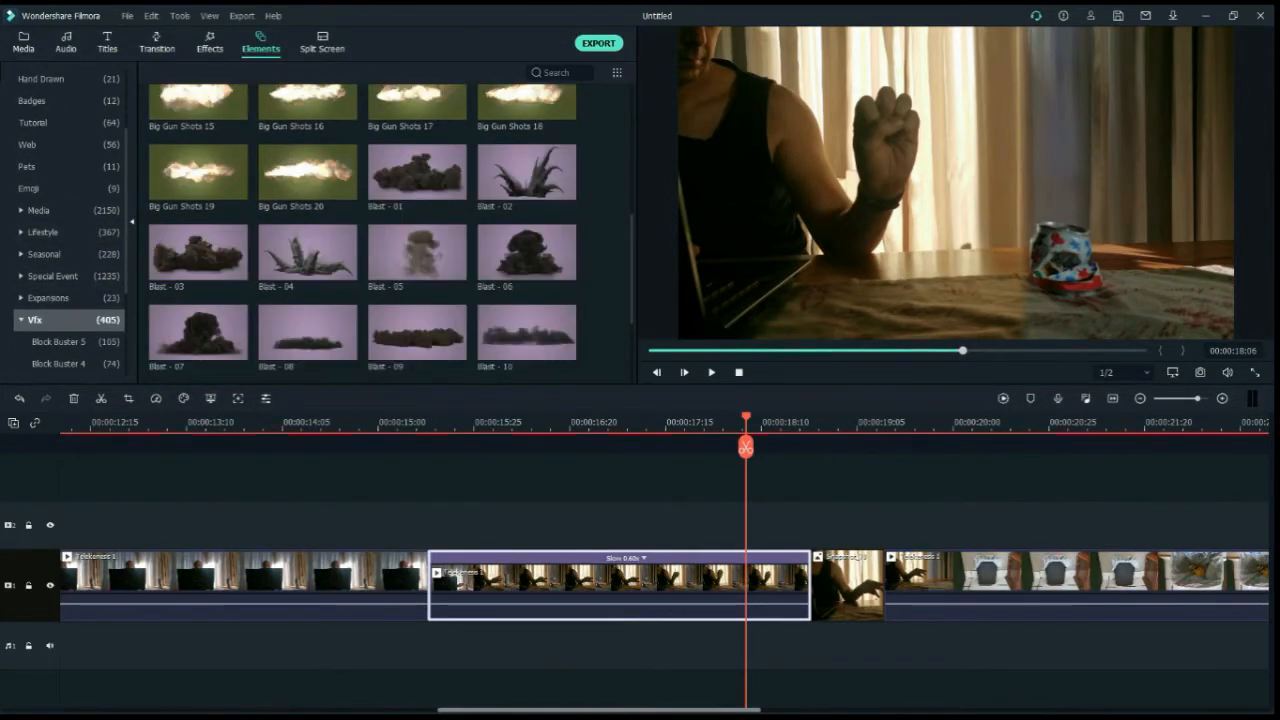
pyautogui.scroll(-3)
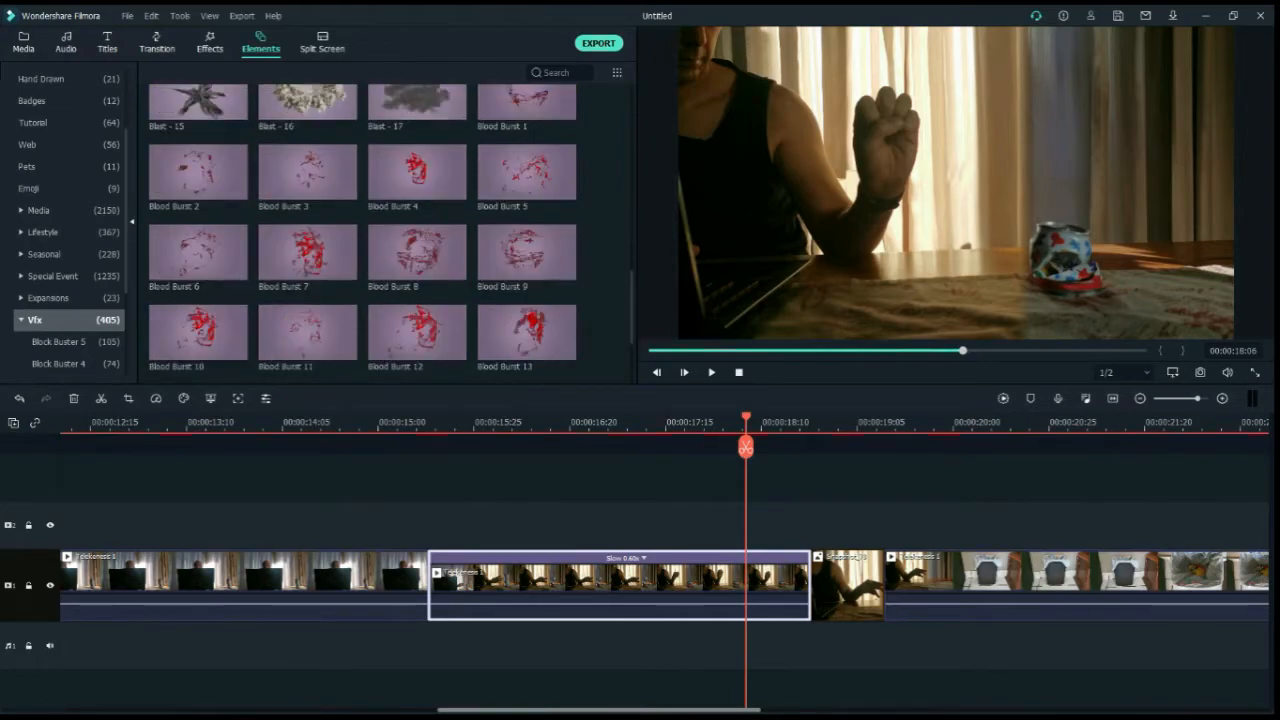
pyautogui.scroll(-3)
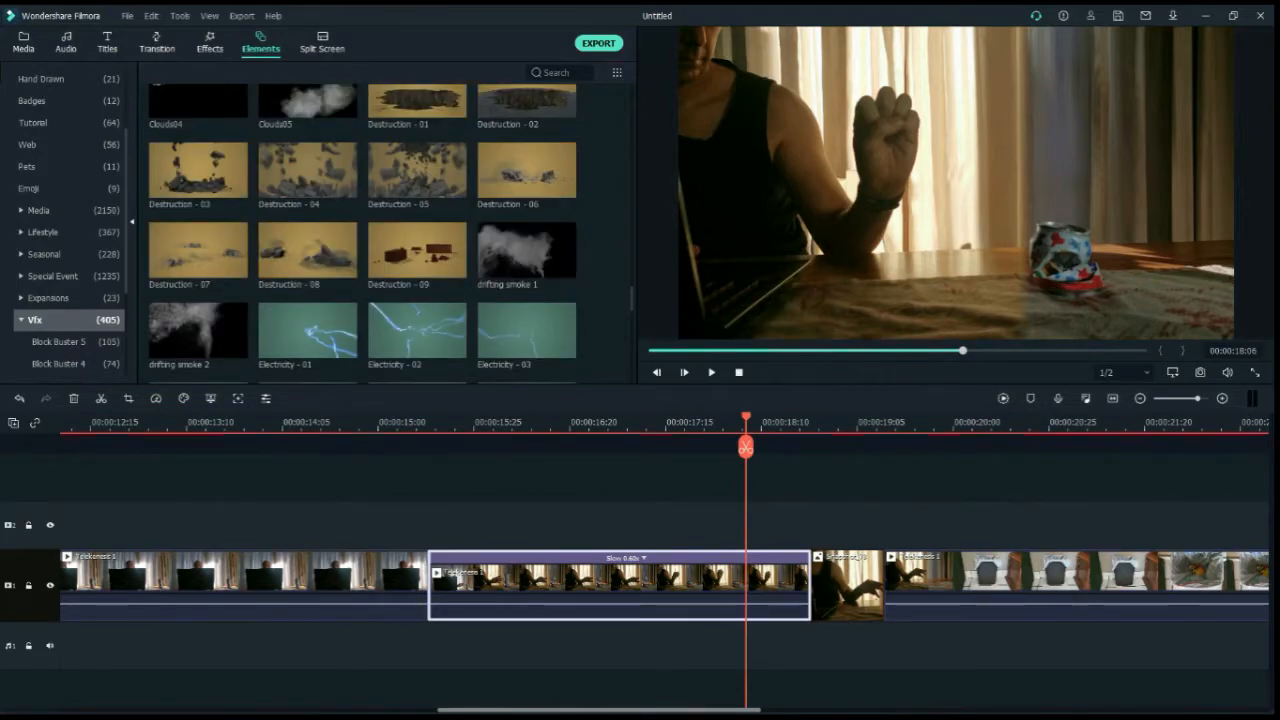
pyautogui.scroll(-3)
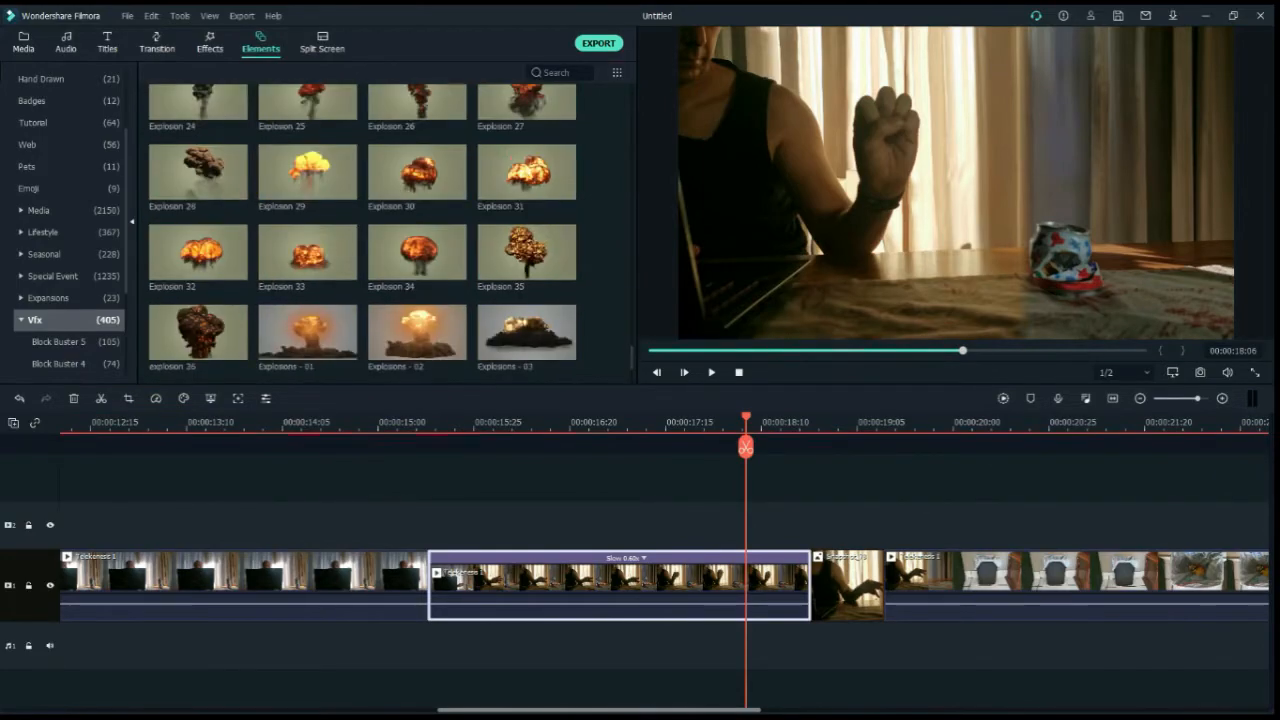
pyautogui.scroll(-3)
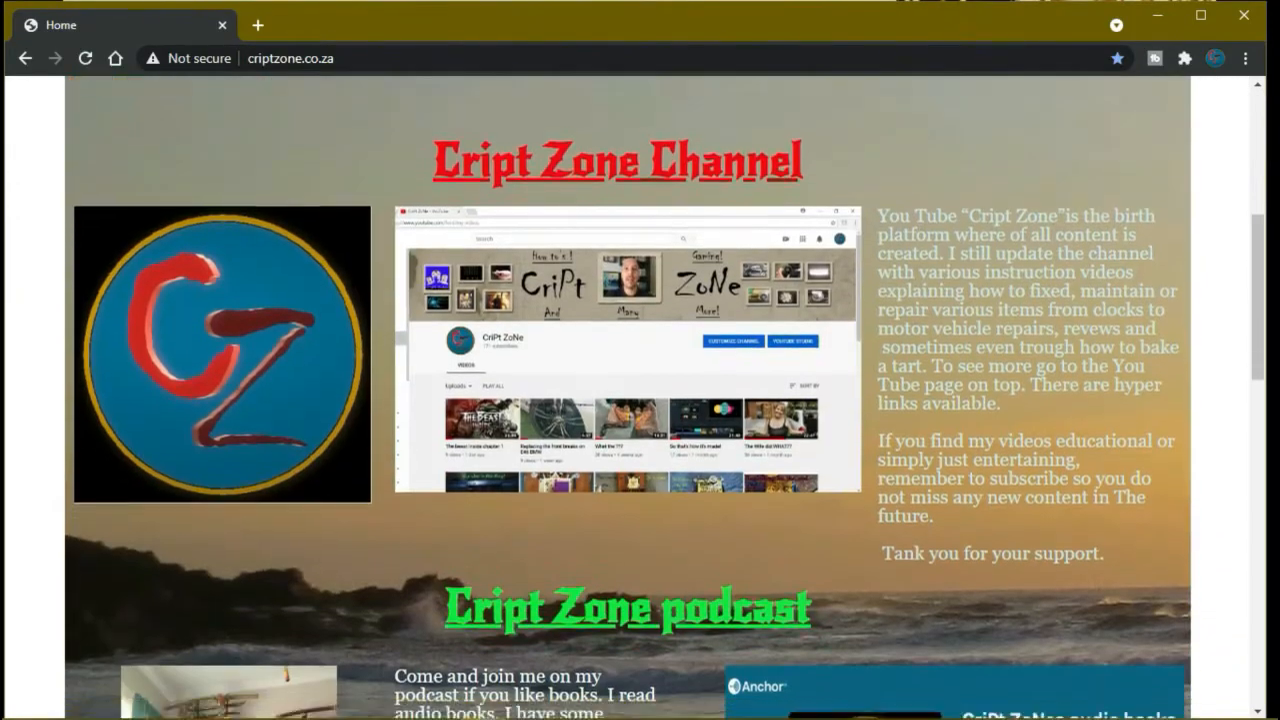
# Step: Go to the site's Podcast page and open the CriPt ZoNes audio books podcast on Anchor
pyautogui.scroll(-3)
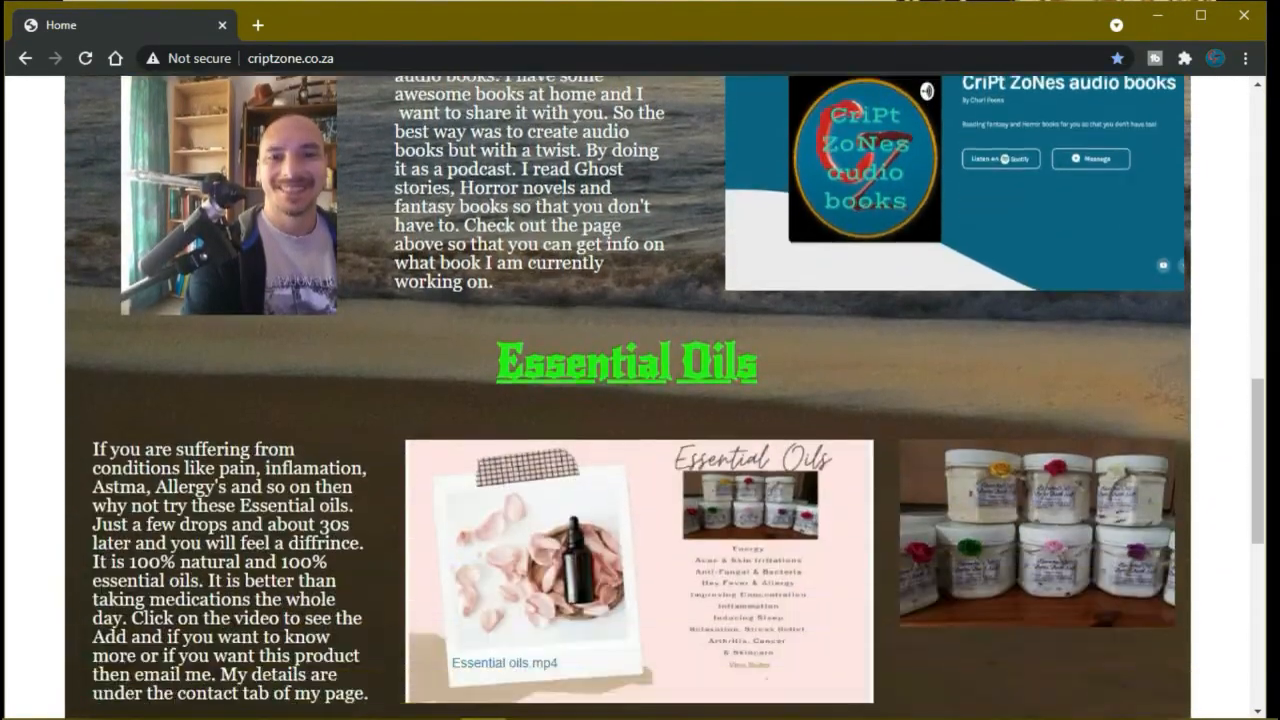
pyautogui.click(780, 132)
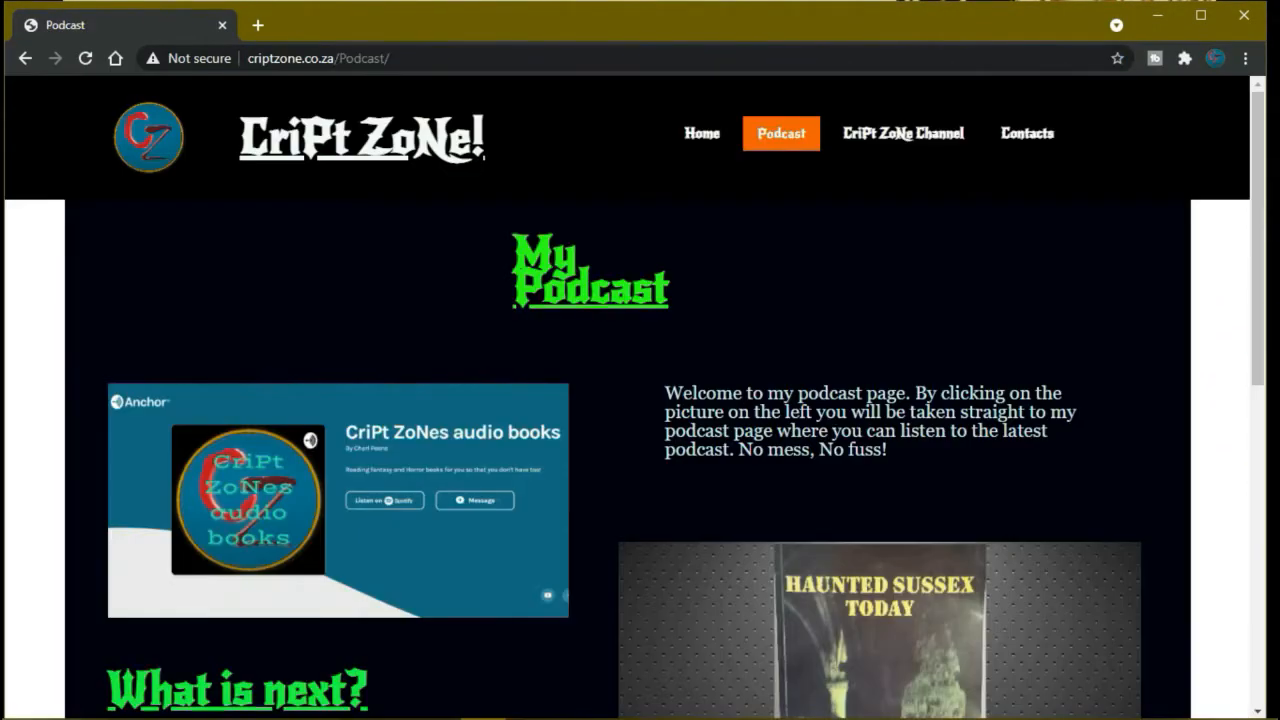
pyautogui.scroll(-3)
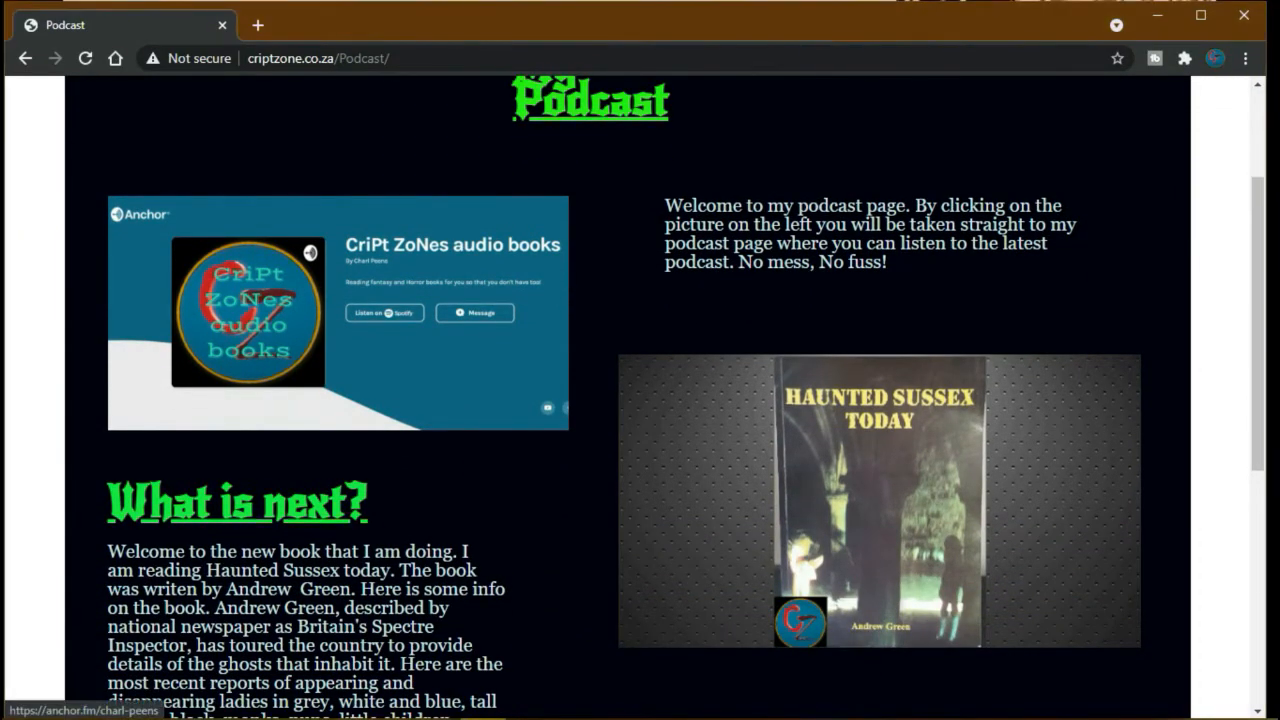
pyautogui.scroll(-3)
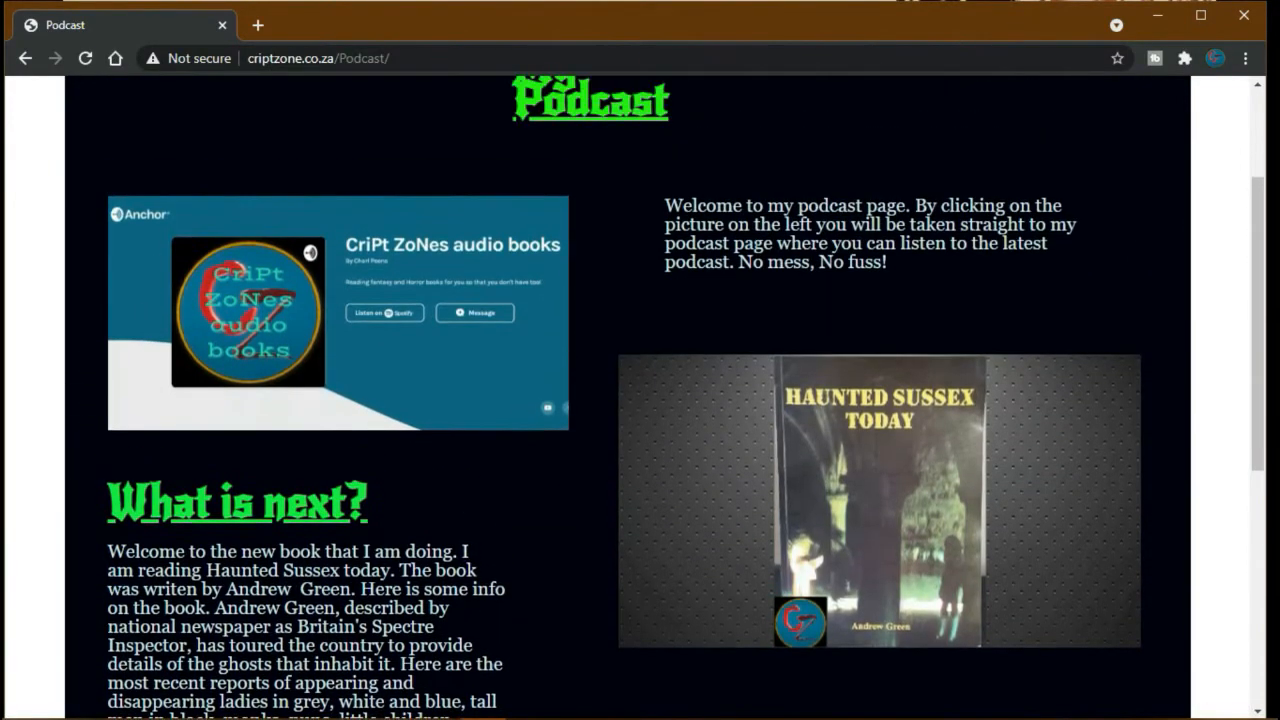
pyautogui.click(248, 312)
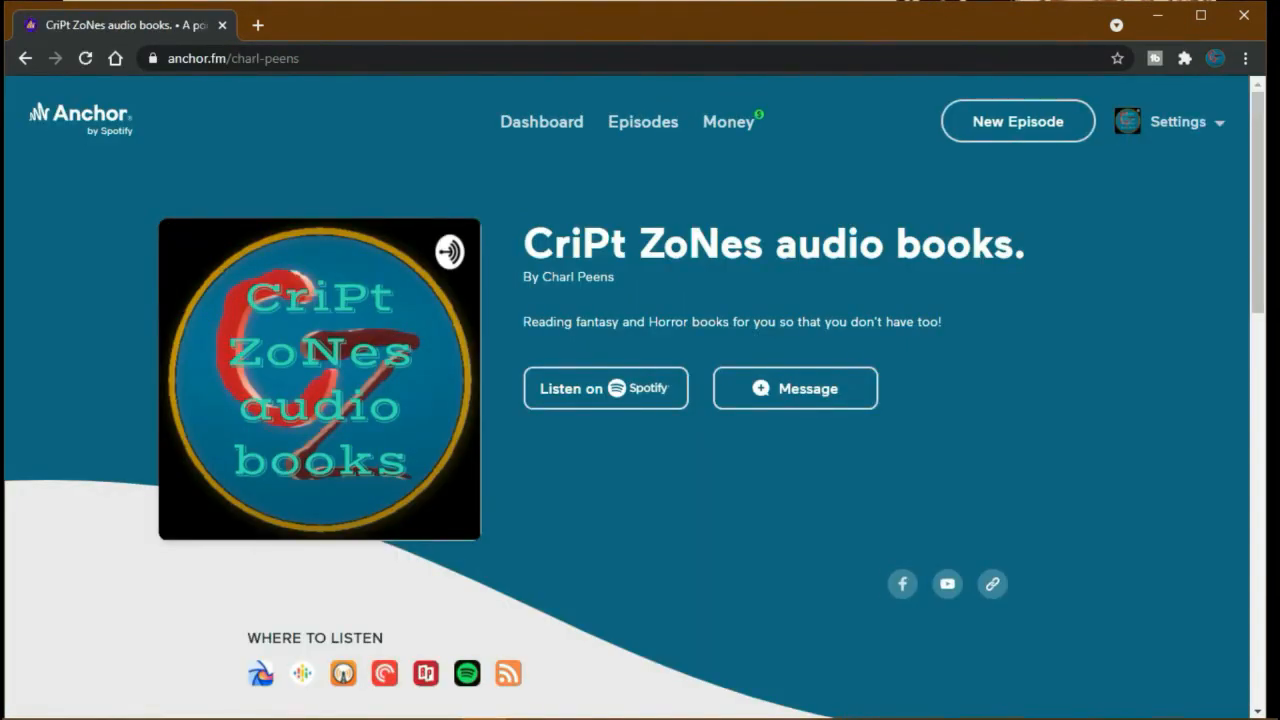
# Step: Scroll through the channel, contacts and YouTube channel pages down to the trailer
pyautogui.scroll(-3)
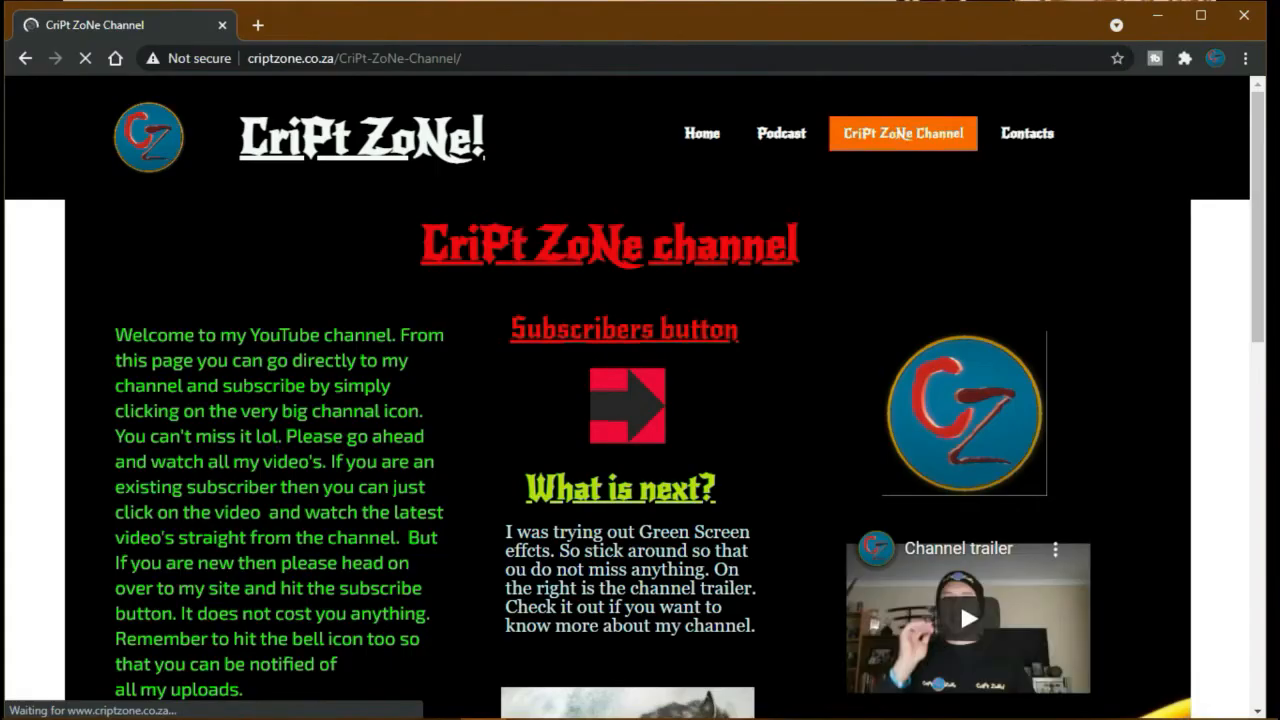
pyautogui.scroll(-3)
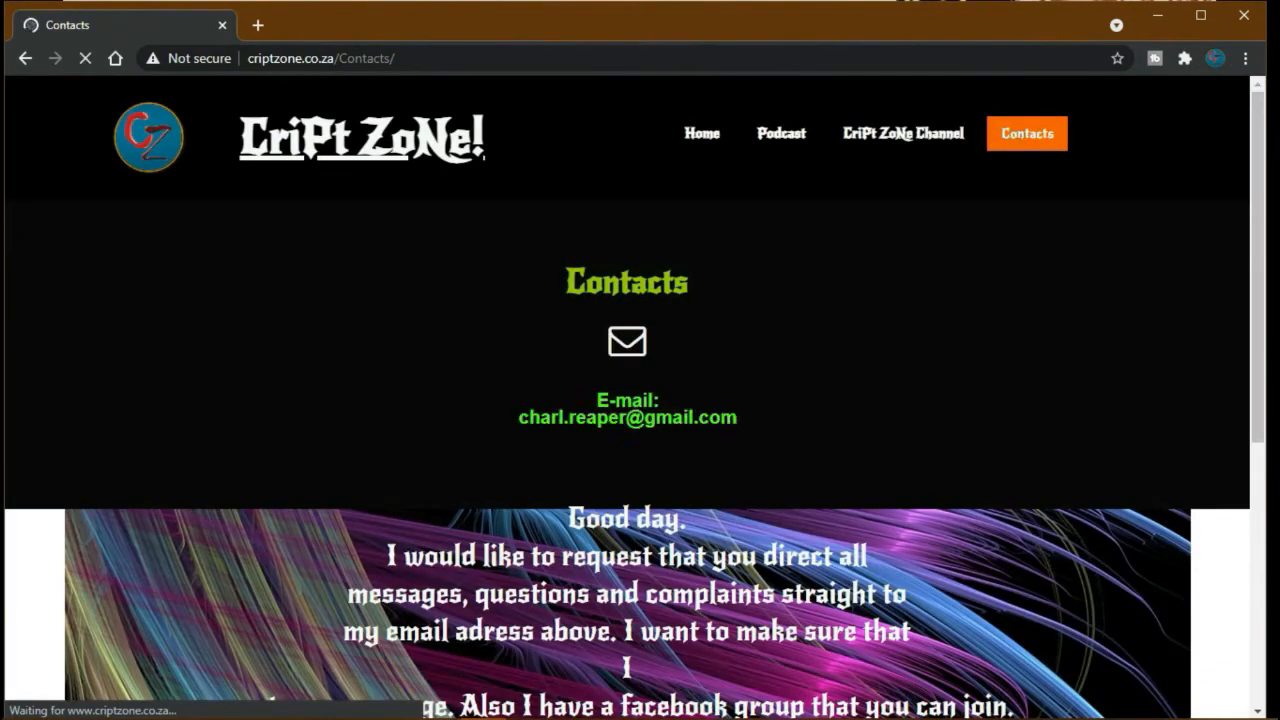
pyautogui.scroll(-3)
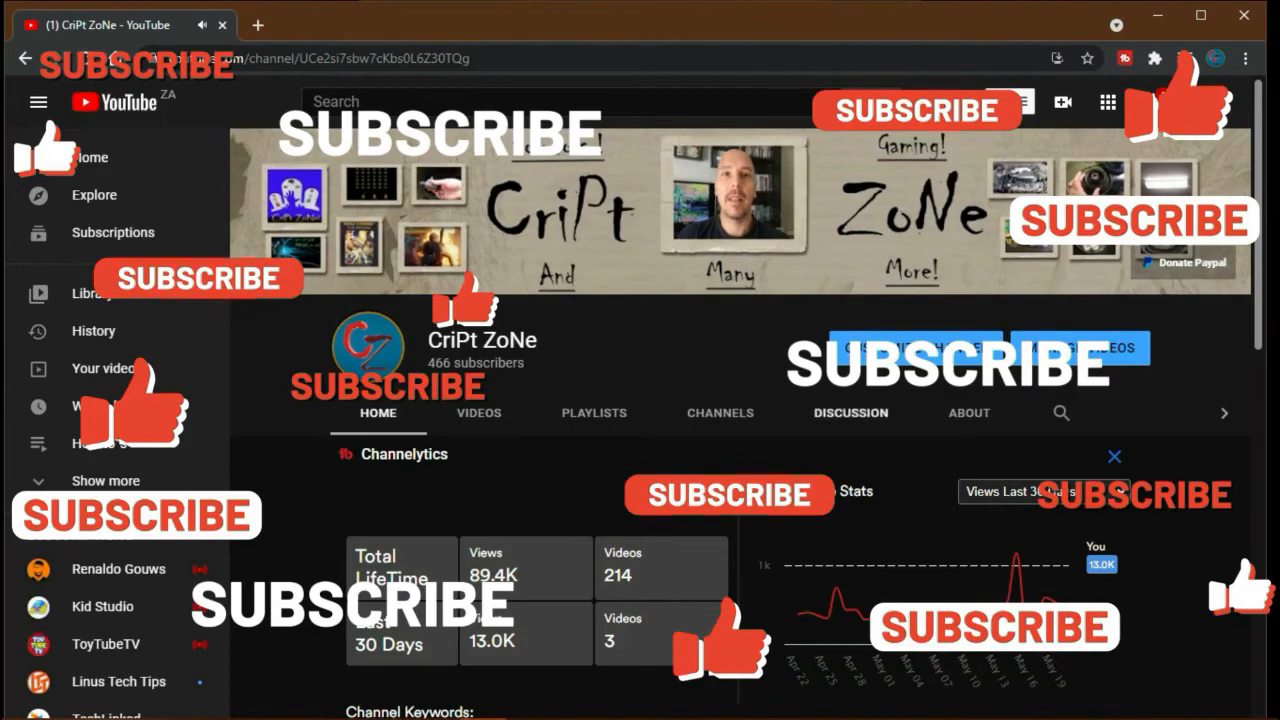
pyautogui.scroll(-3)
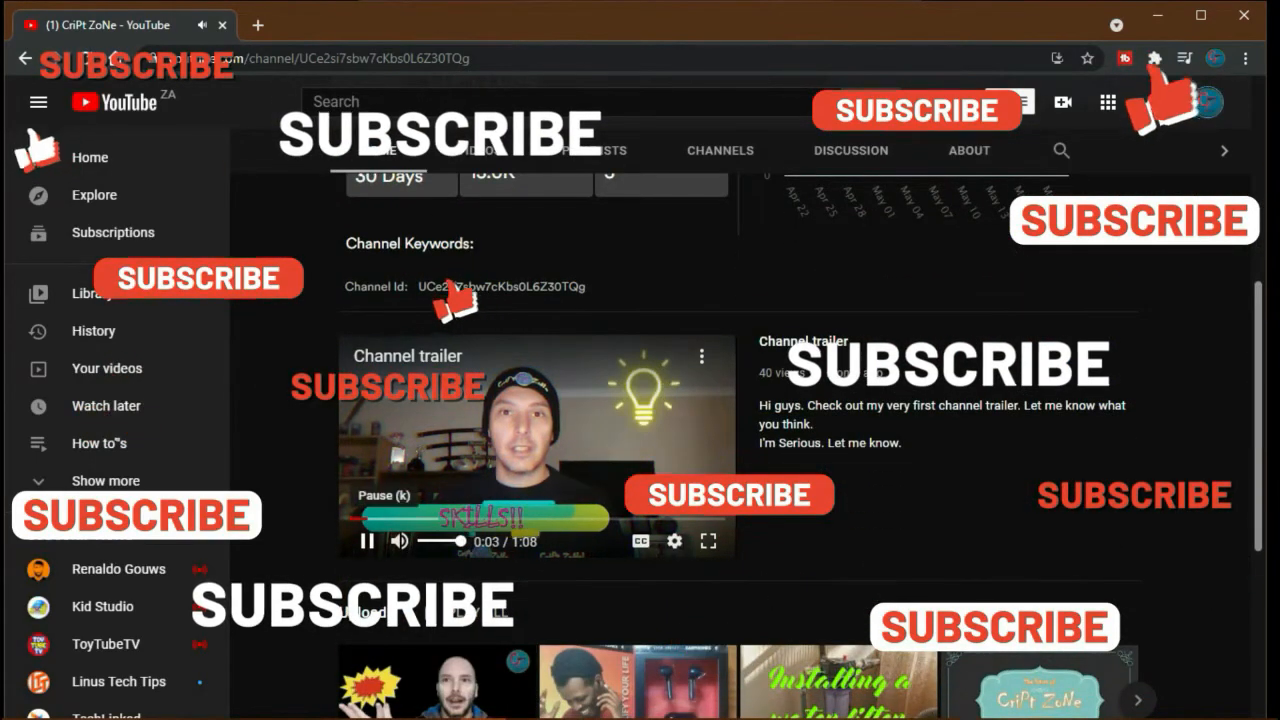